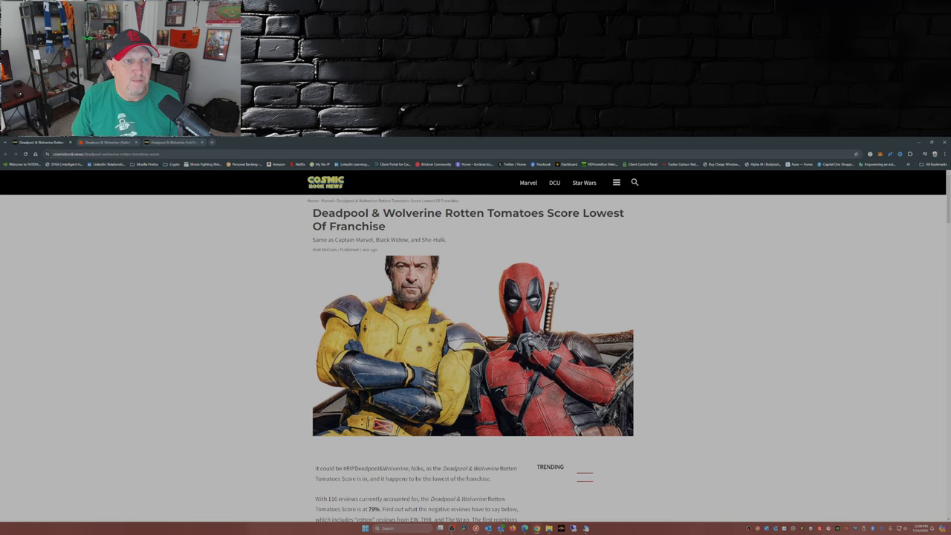
# Show the 80% Tomatometer score breakdown on the Deadpool & Wolverine Rotten Tomatoes page
pyautogui.scroll(-3)
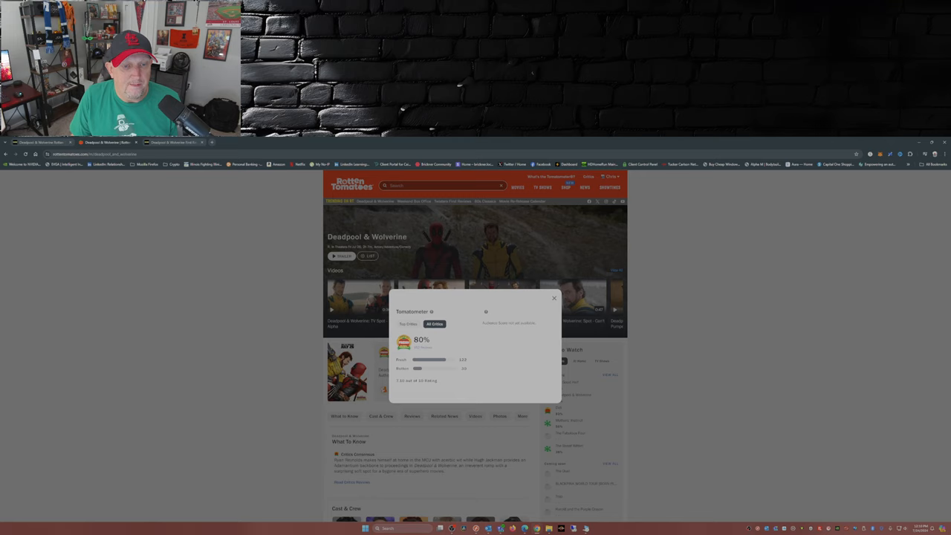
pyautogui.click(407, 324)
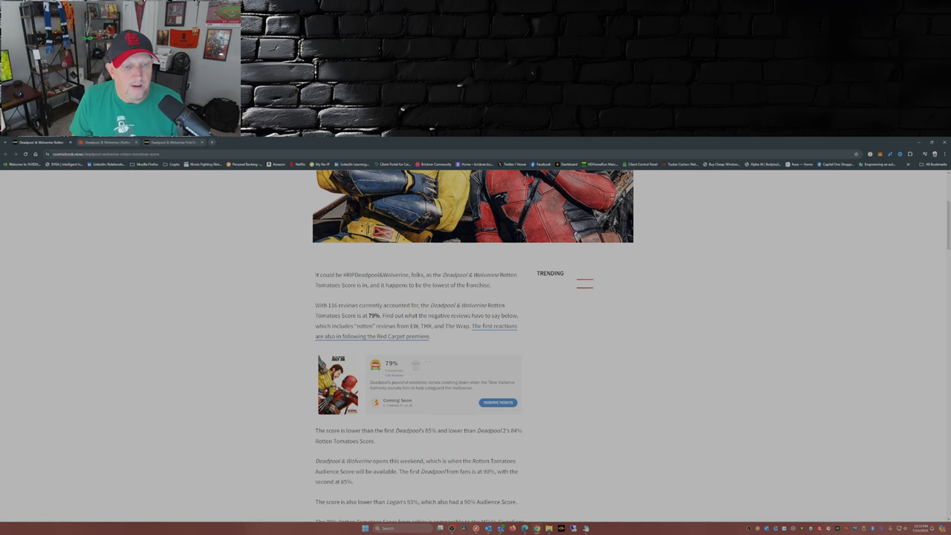
# Read down the article past the MCU score comparisons and box office estimates to the negative reviews section
pyautogui.scroll(-3)
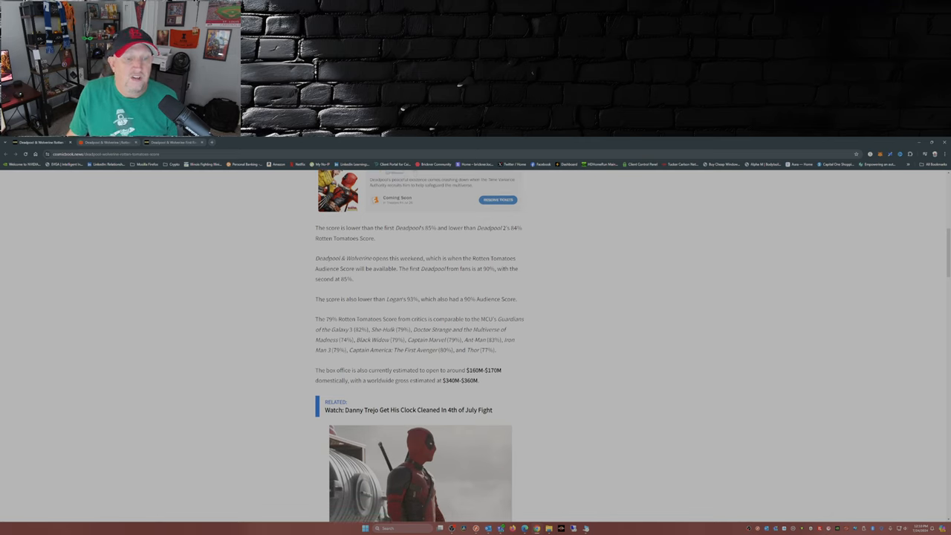
pyautogui.scroll(-3)
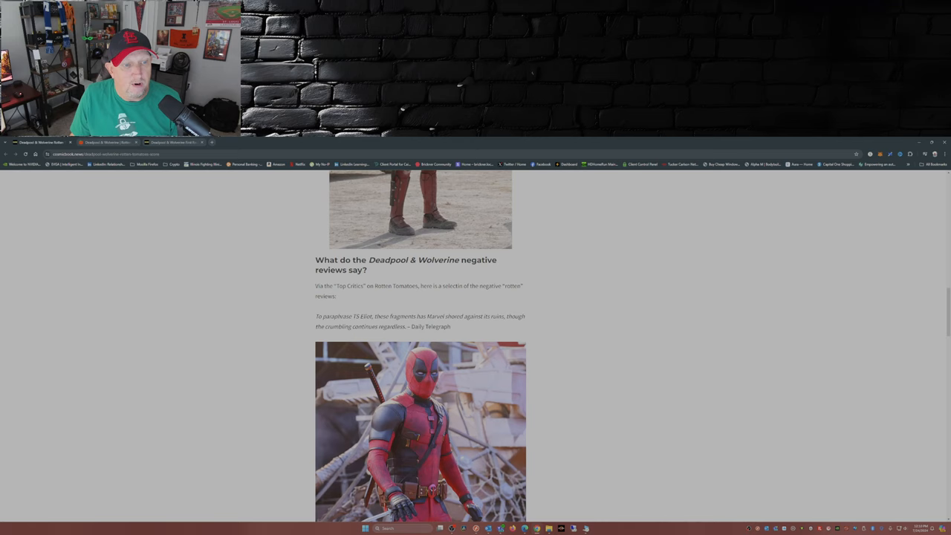
# Read through the quoted negative critic excerpts down to the Wolverine image
pyautogui.scroll(-3)
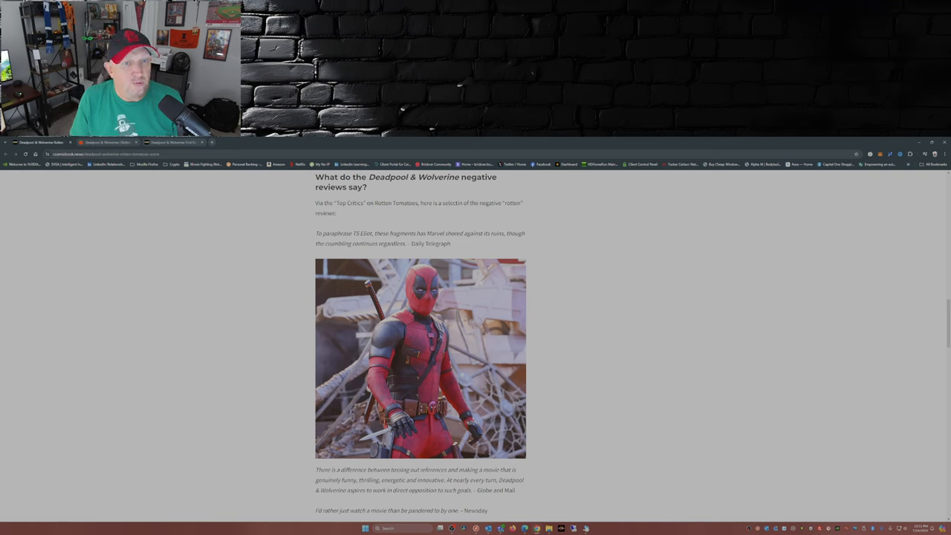
pyautogui.scroll(-3)
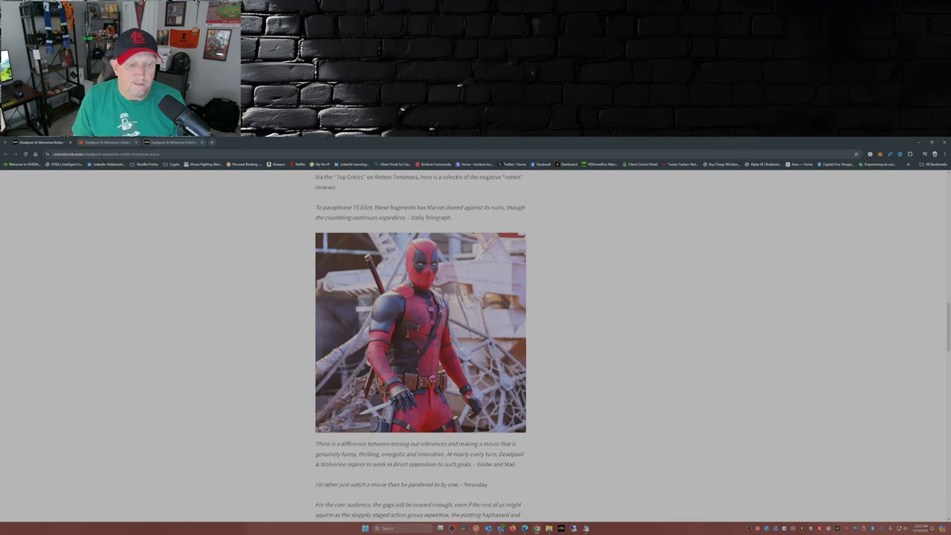
pyautogui.scroll(-3)
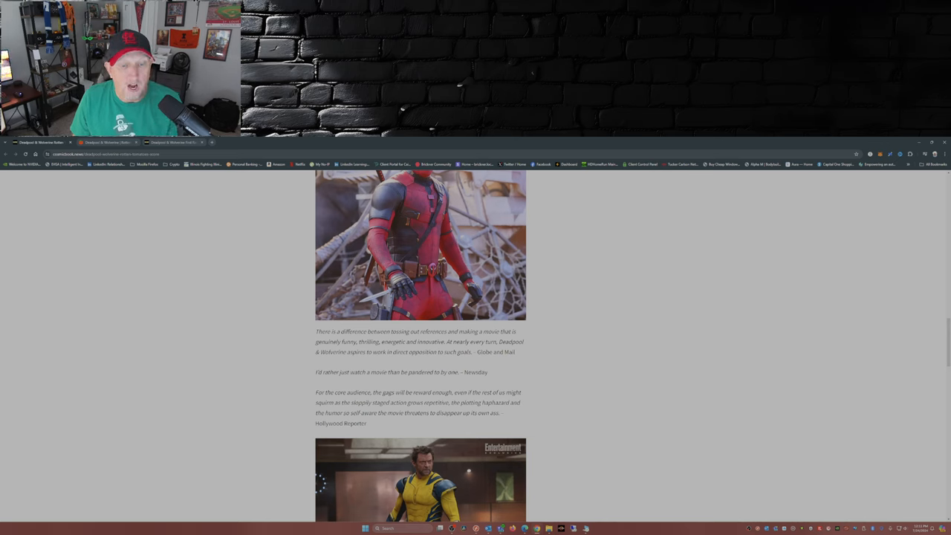
pyautogui.scroll(-3)
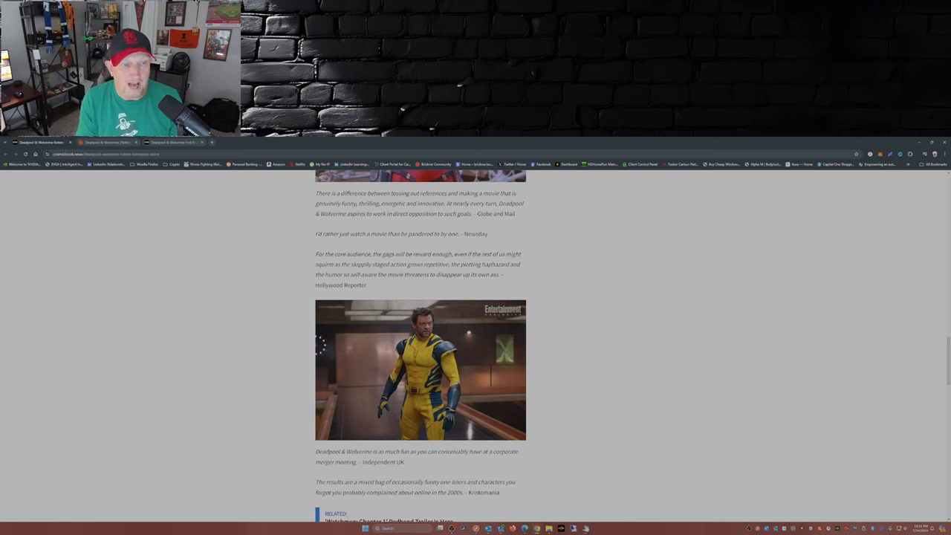
# Read the remaining review quotes below the Wolverine image to the end of the article
pyautogui.scroll(-3)
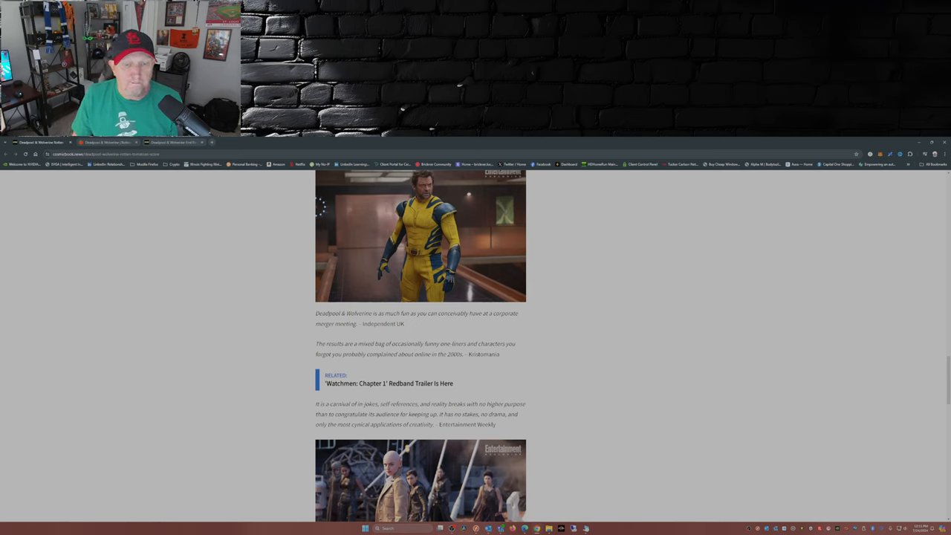
pyautogui.scroll(-3)
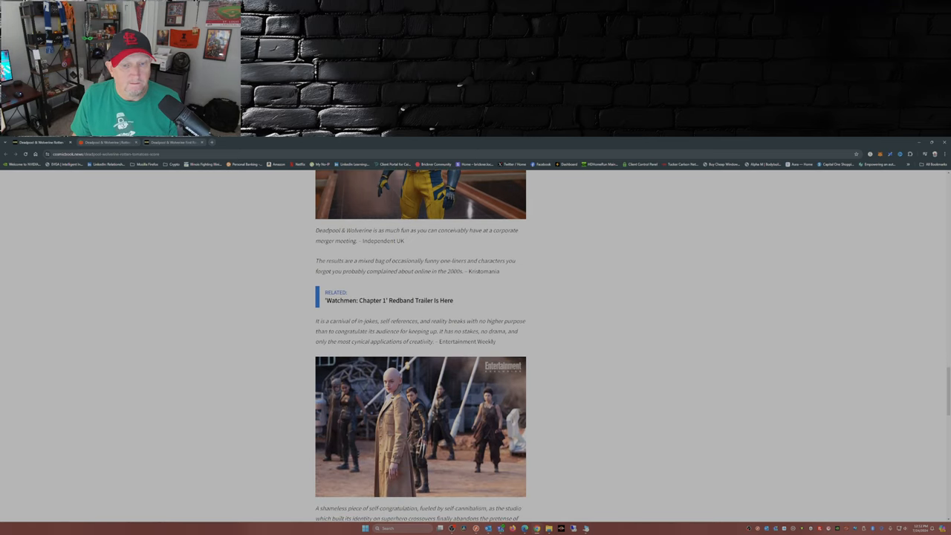
pyautogui.scroll(-3)
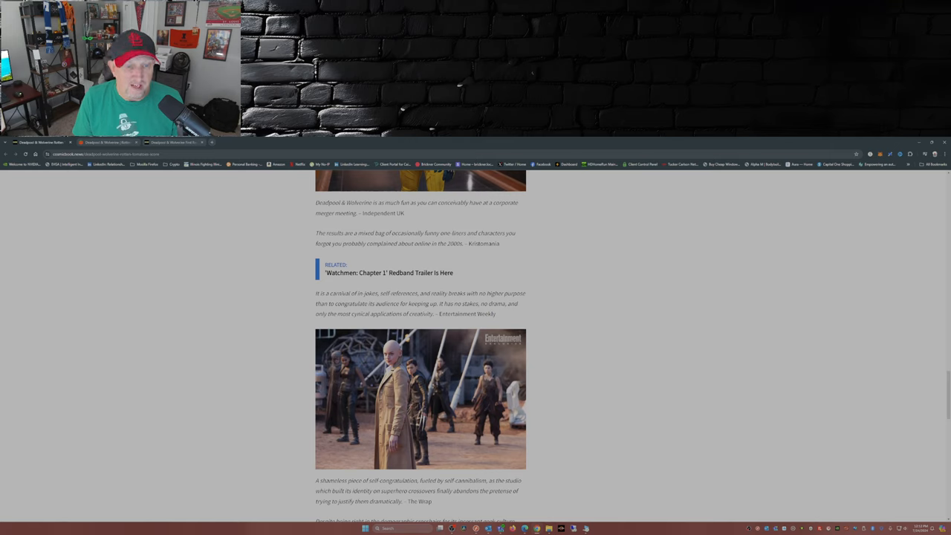
pyautogui.scroll(-3)
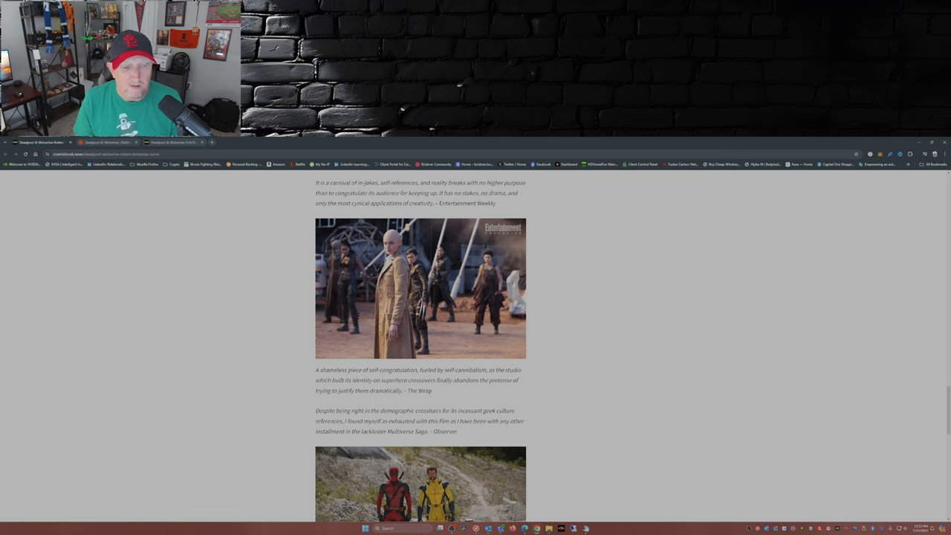
pyautogui.scroll(-3)
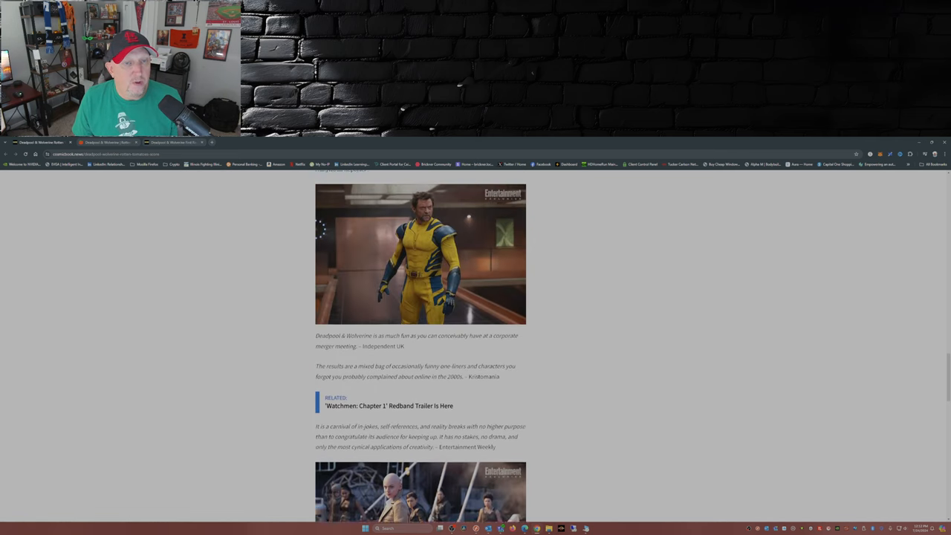
# Return to the article's top with the lowest-of-franchise headline and Deadpool and Wolverine image
pyautogui.scroll(3)
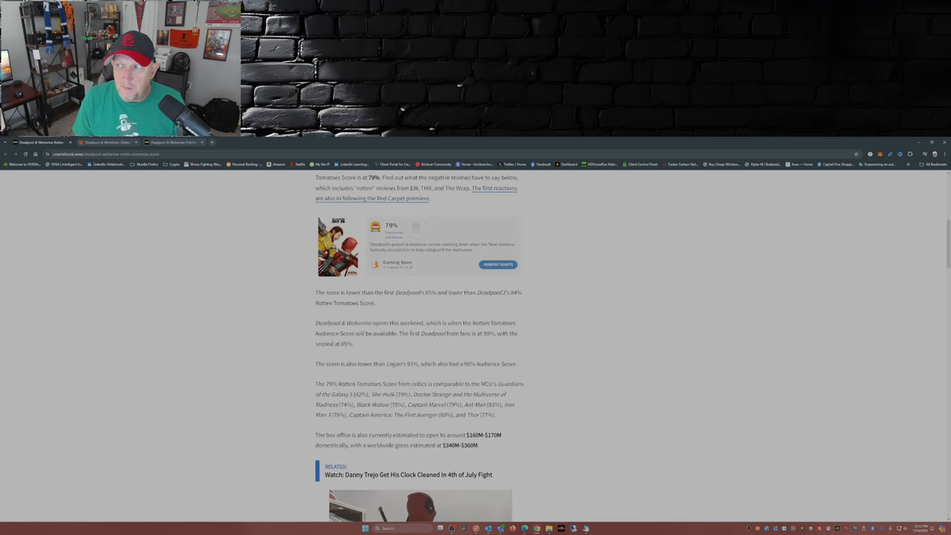
pyautogui.scroll(3)
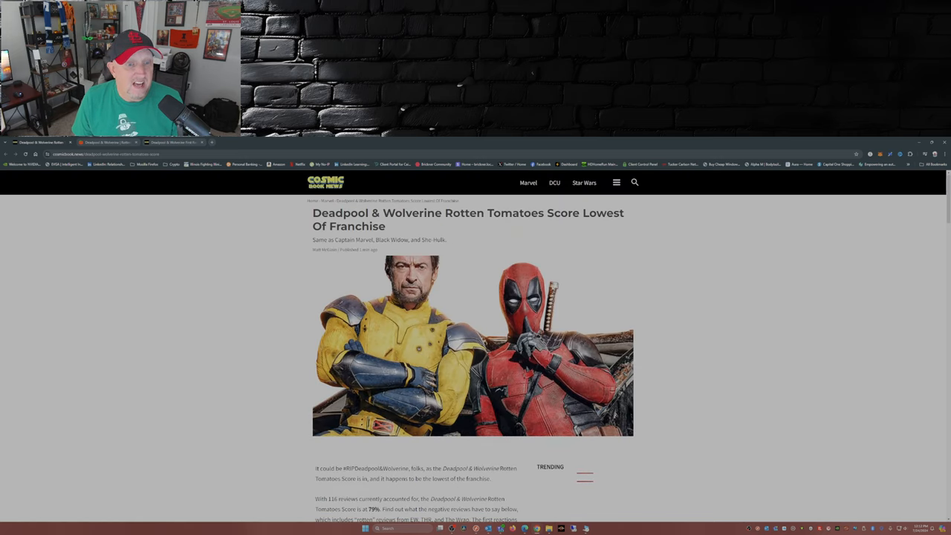